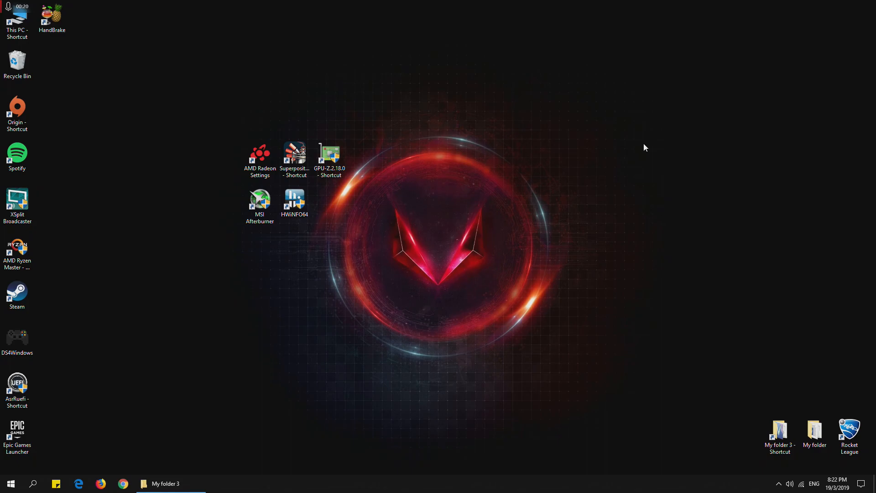
mouse_move(345, 158)
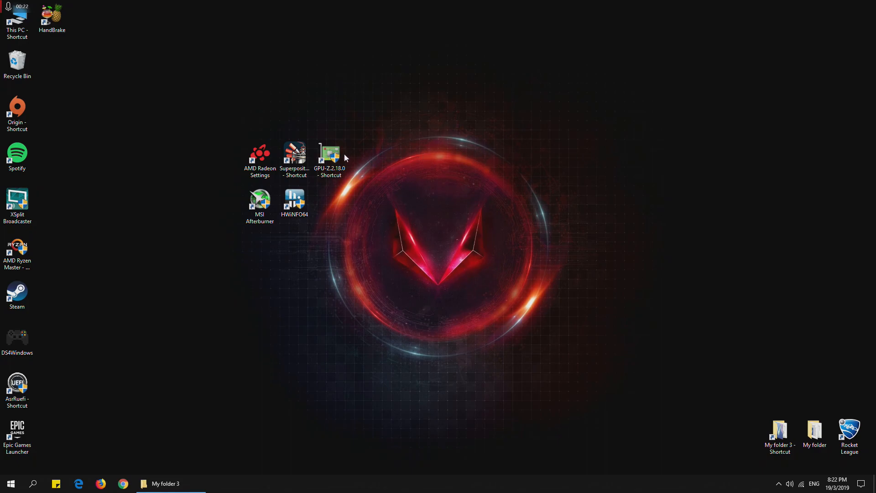
Step: Launch GPU-Z and show the RX 580's ASIC Quality rating of 78.3% under Advanced
double_click(329, 152)
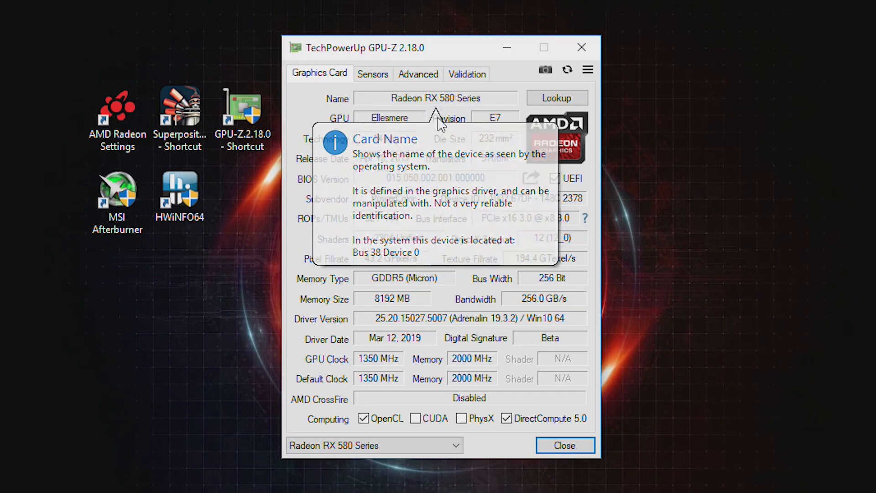
mouse_move(409, 307)
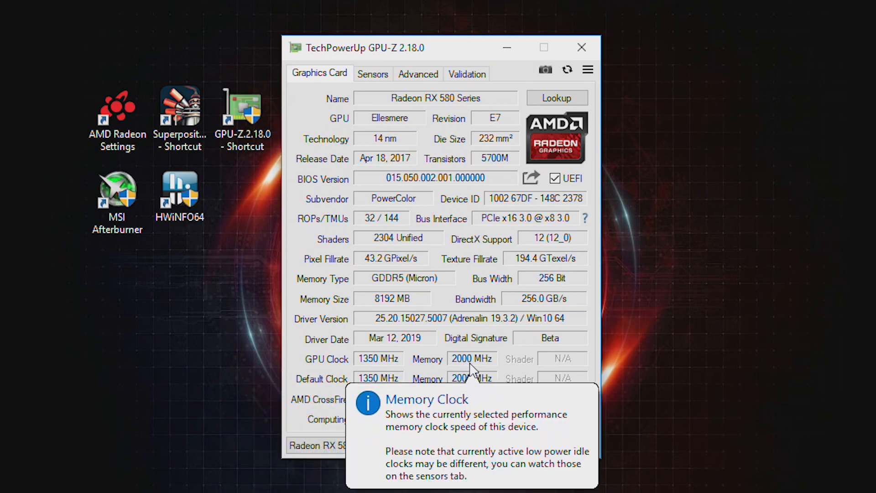
mouse_move(474, 311)
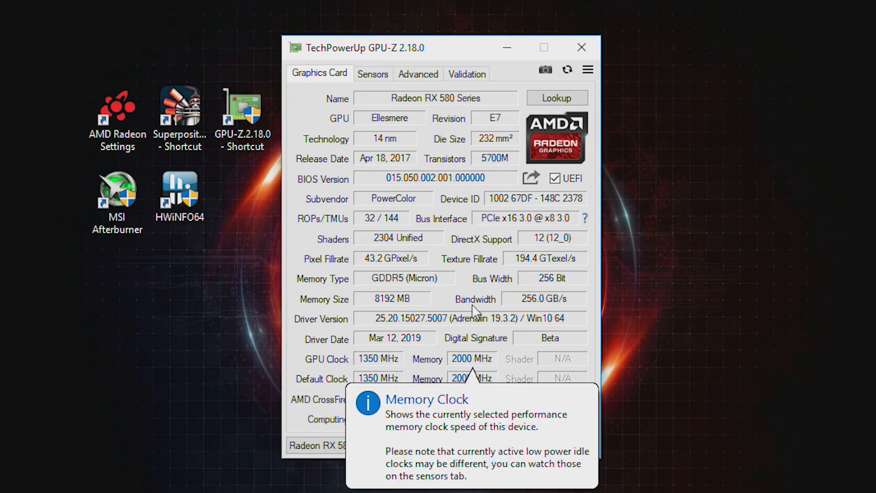
click(467, 74)
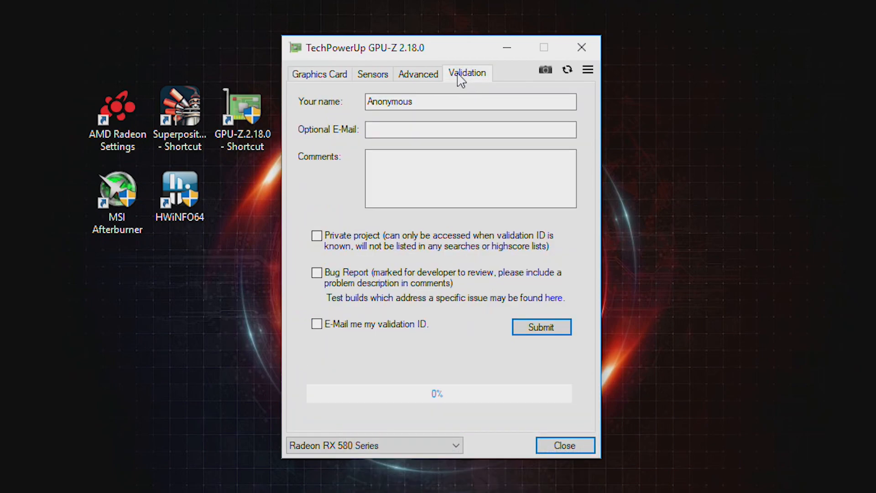
click(417, 73)
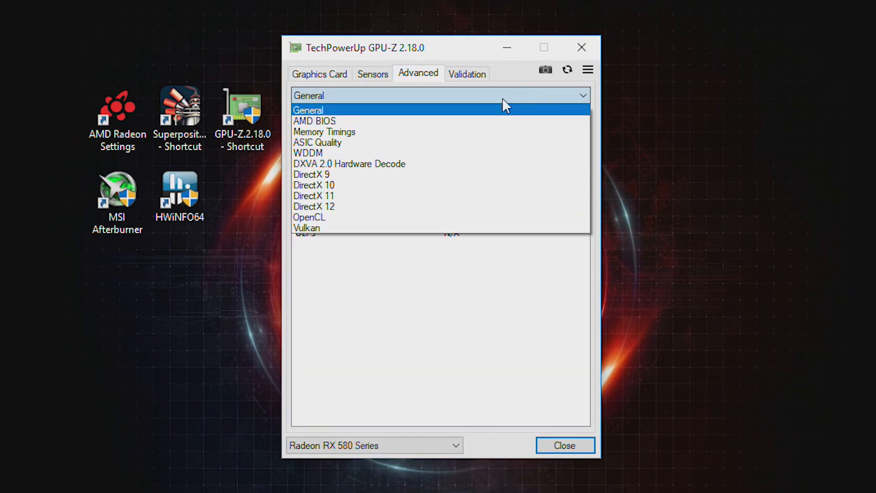
click(317, 142)
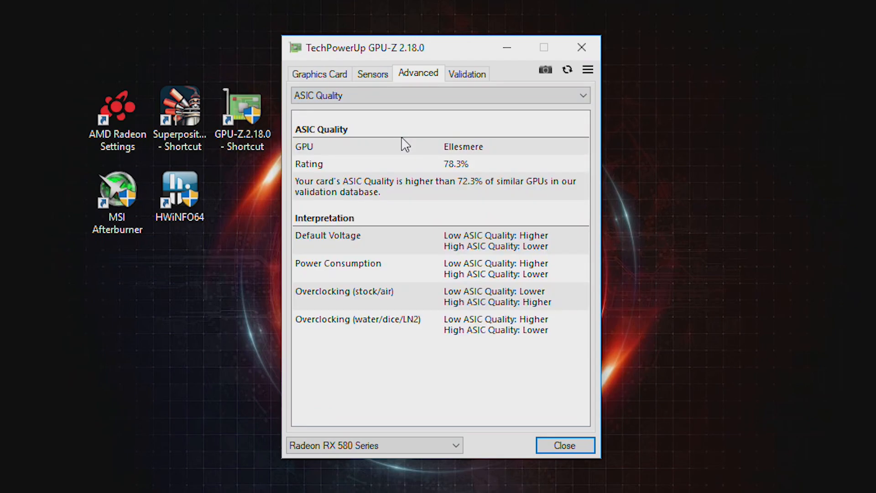
mouse_move(419, 183)
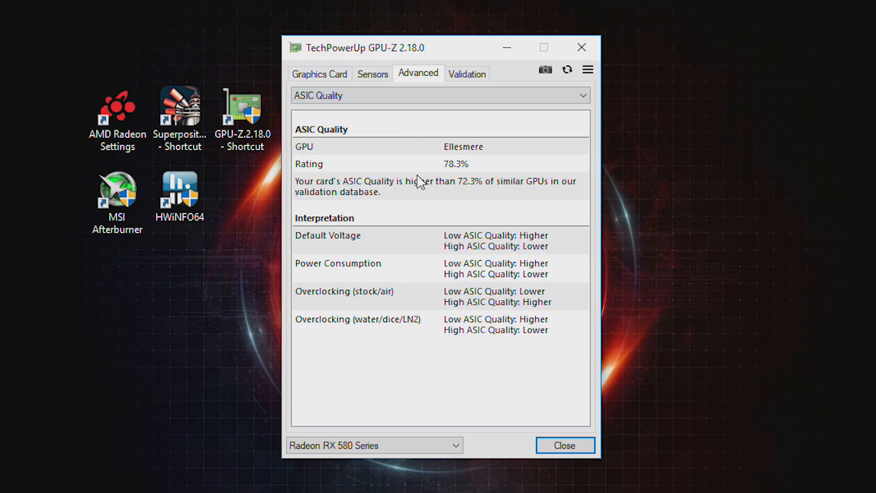
mouse_move(459, 146)
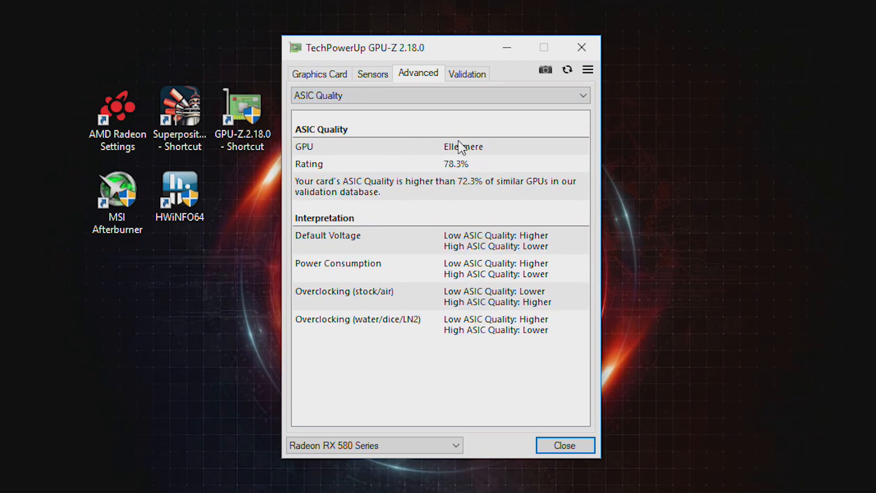
mouse_move(450, 195)
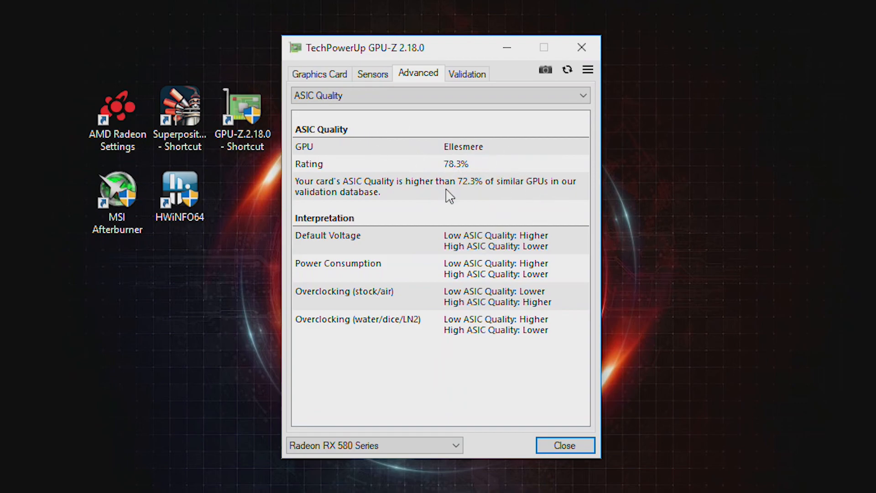
mouse_move(427, 226)
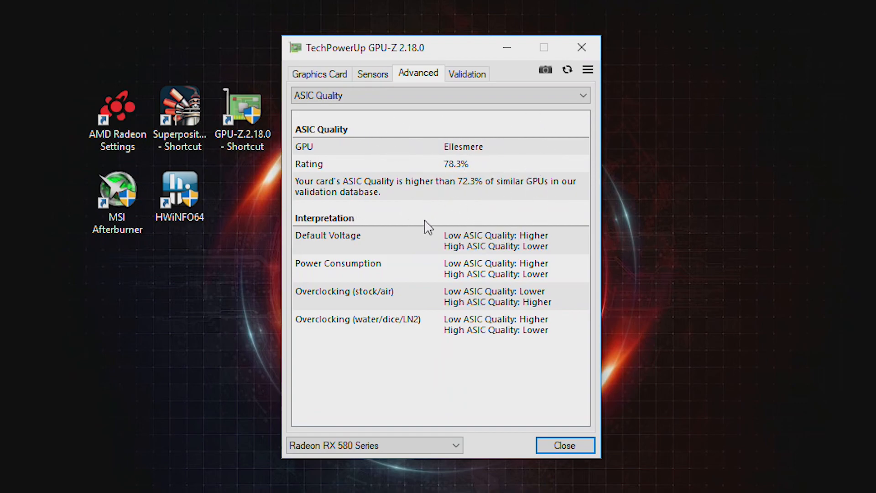
mouse_move(442, 130)
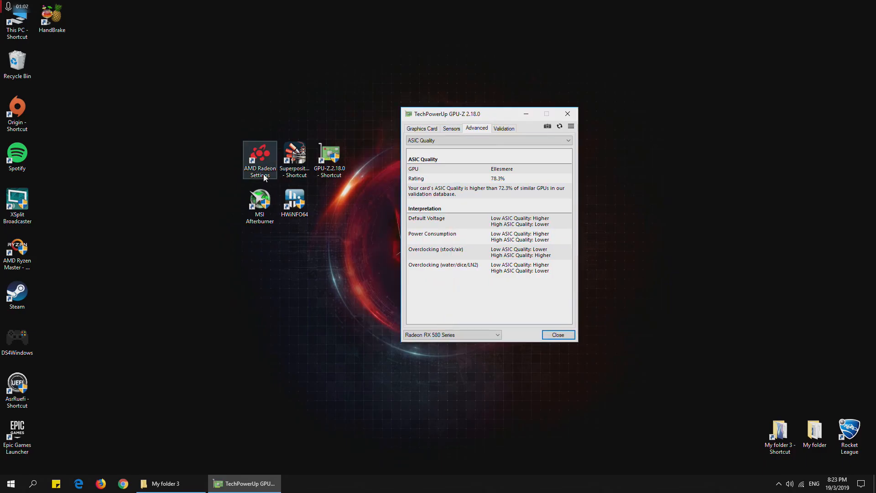
Step: Launch AMD Radeon Settings and show the Gaming game explorer with its profiles
double_click(259, 157)
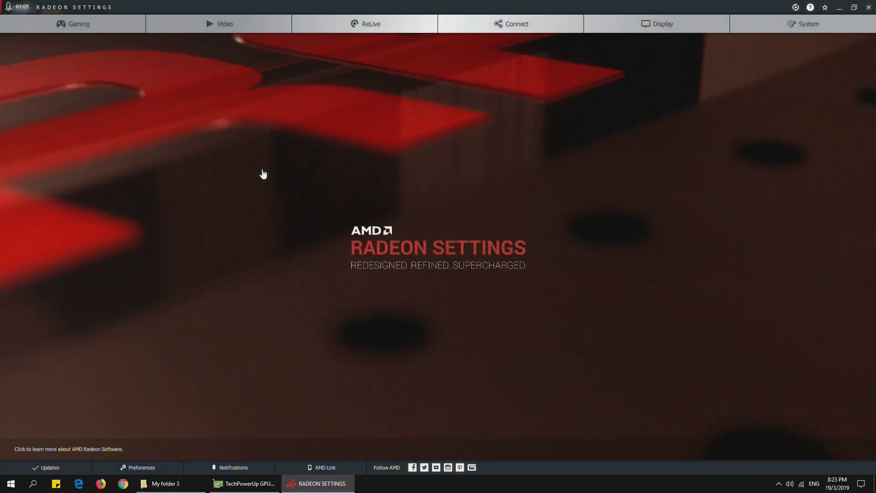
mouse_move(197, 198)
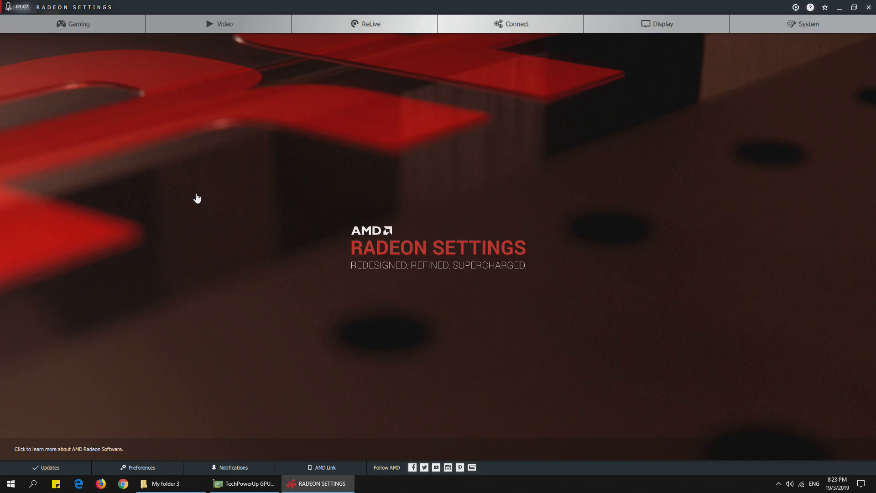
mouse_move(172, 152)
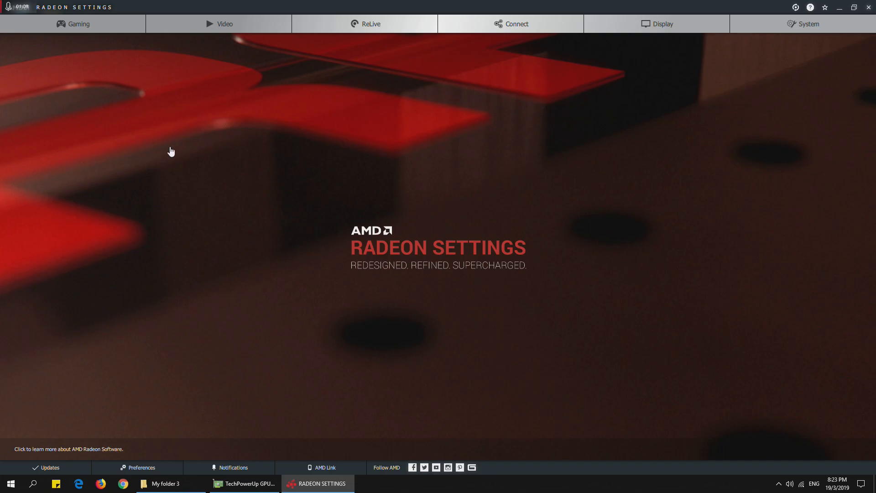
mouse_move(138, 153)
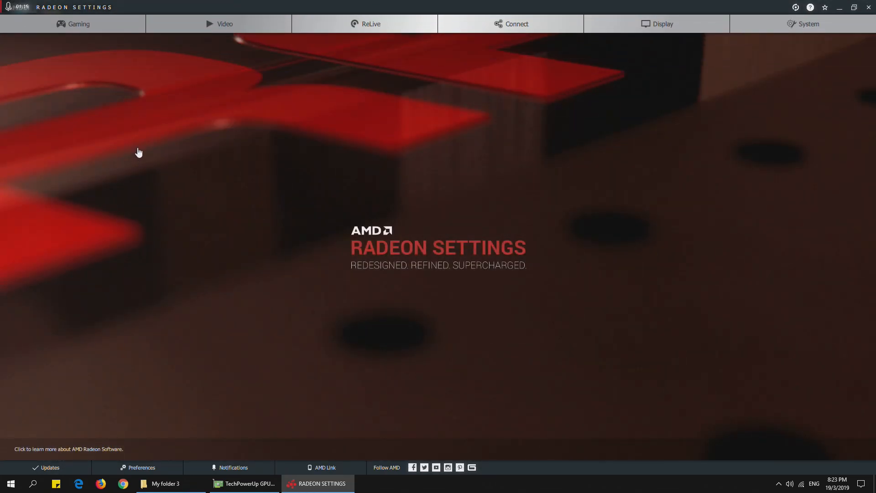
click(73, 24)
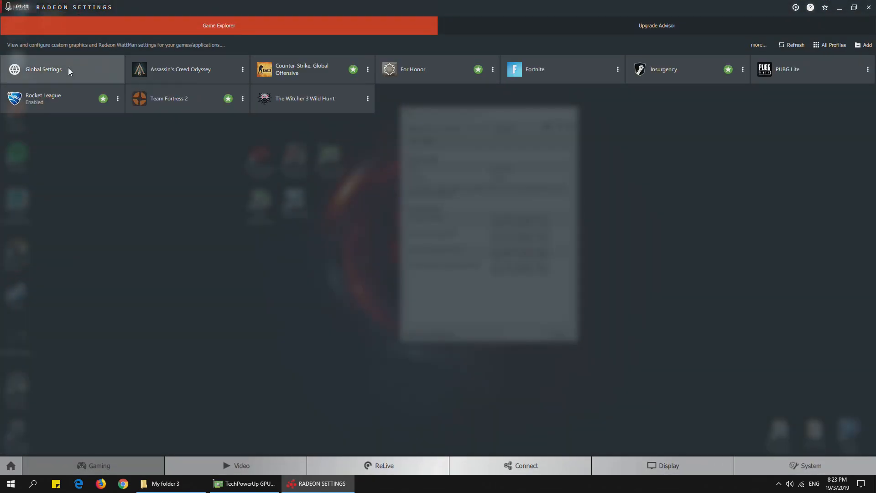
Step: Enter Global Settings' WattMan page down to the GPU states and Voltage Control
click(43, 69)
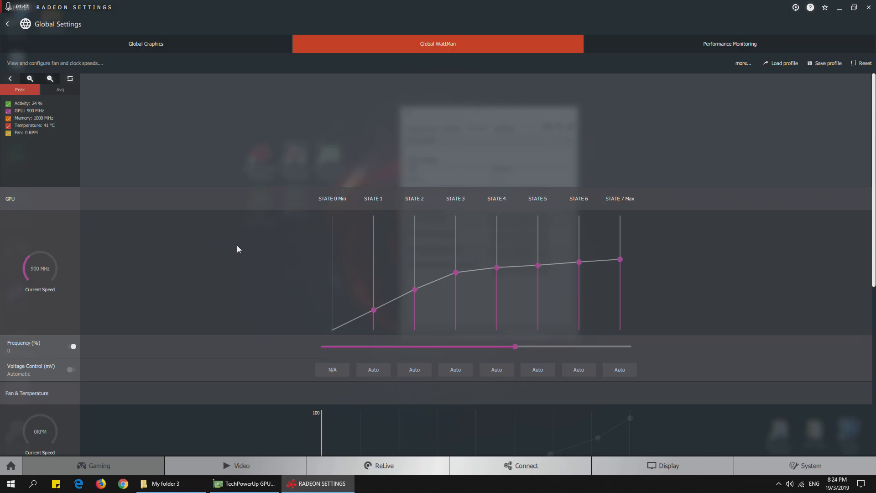
scroll(down, 3)
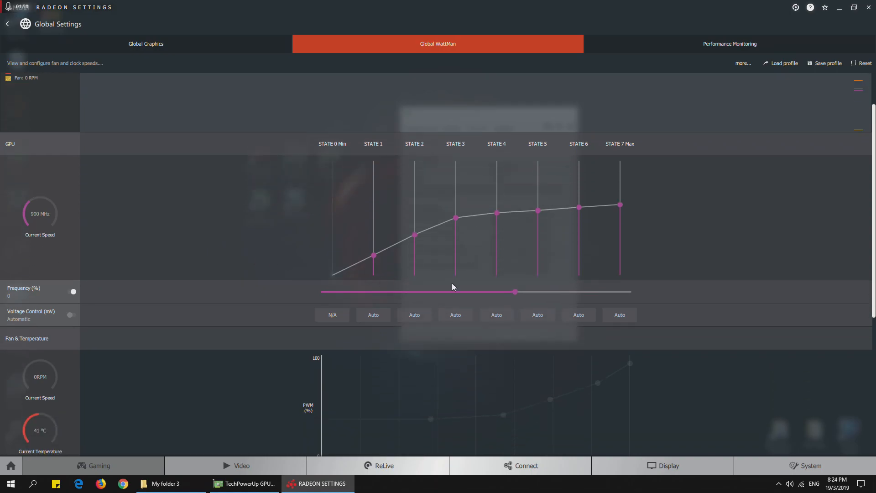
mouse_move(161, 334)
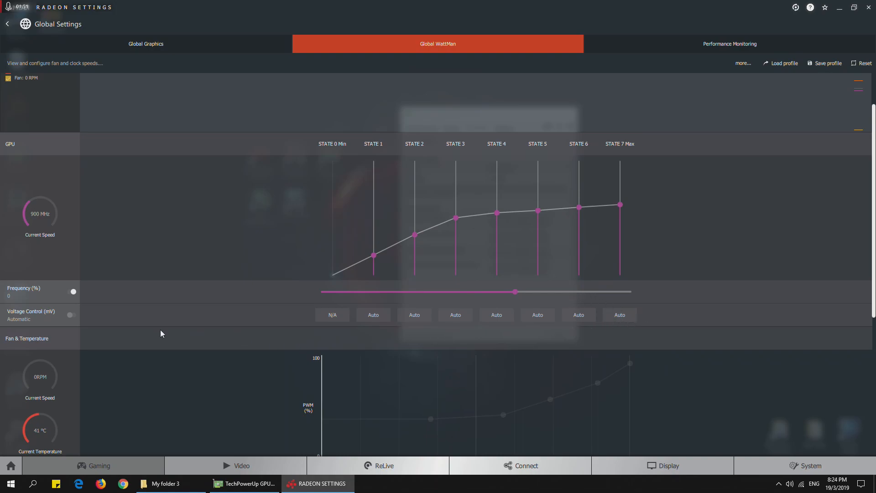
mouse_move(71, 319)
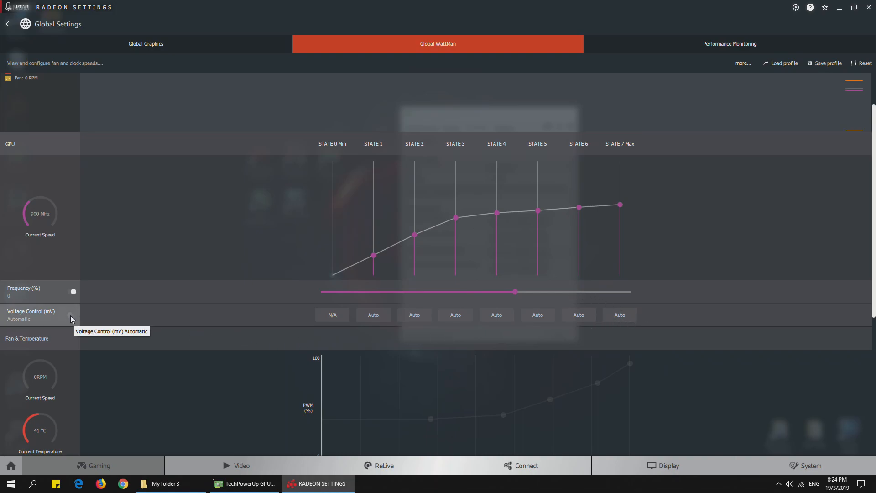
Step: Switch GPU Voltage Control to Manual, exposing per-state values like 769, 875 and 1087 mV
click(73, 315)
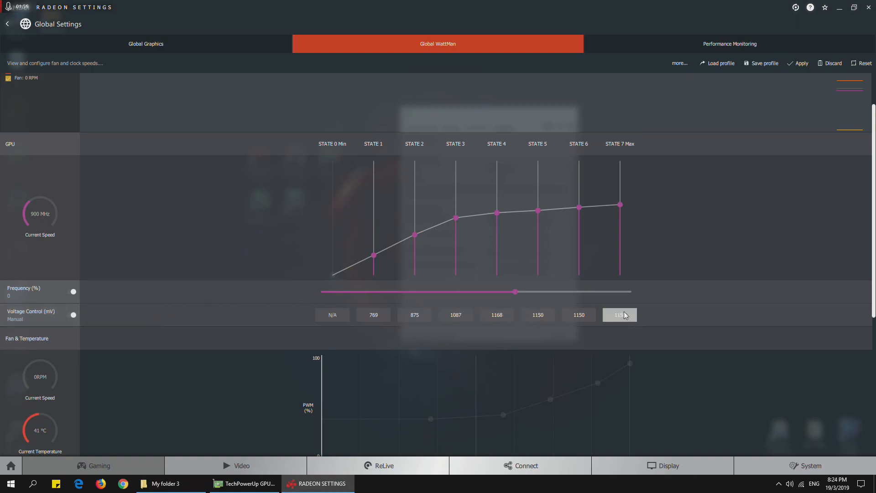
mouse_move(631, 319)
text(1120)
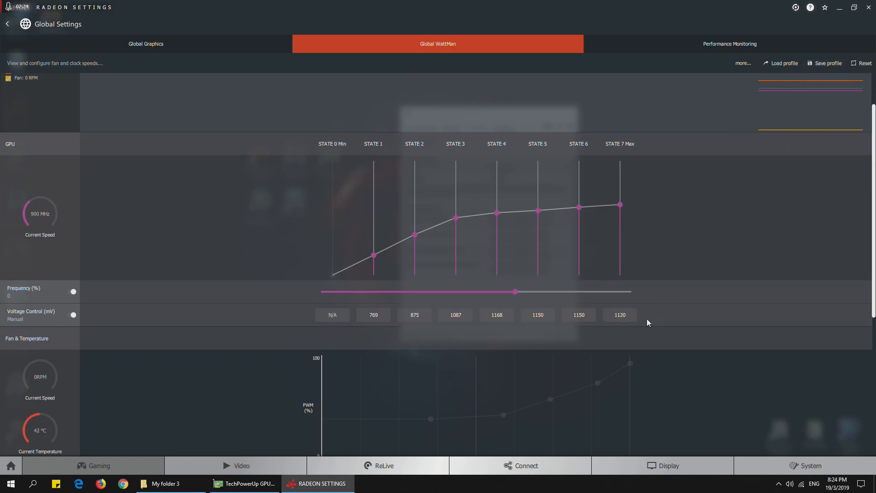
mouse_move(790, 82)
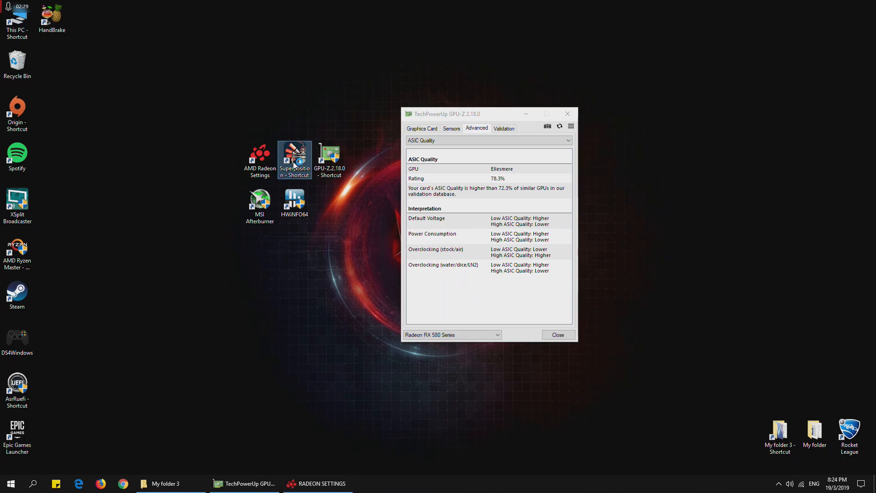
mouse_move(329, 230)
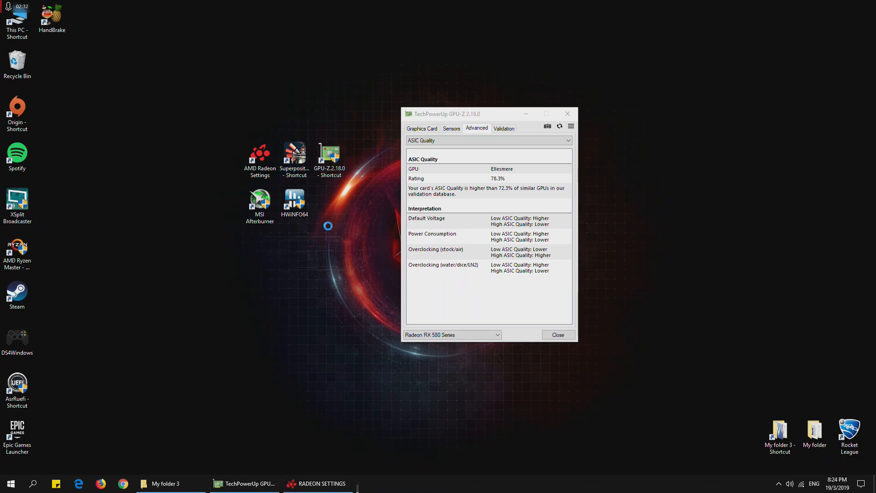
Step: Launch Superposition and run the benchmark with the 4K Optimized preset
double_click(295, 158)
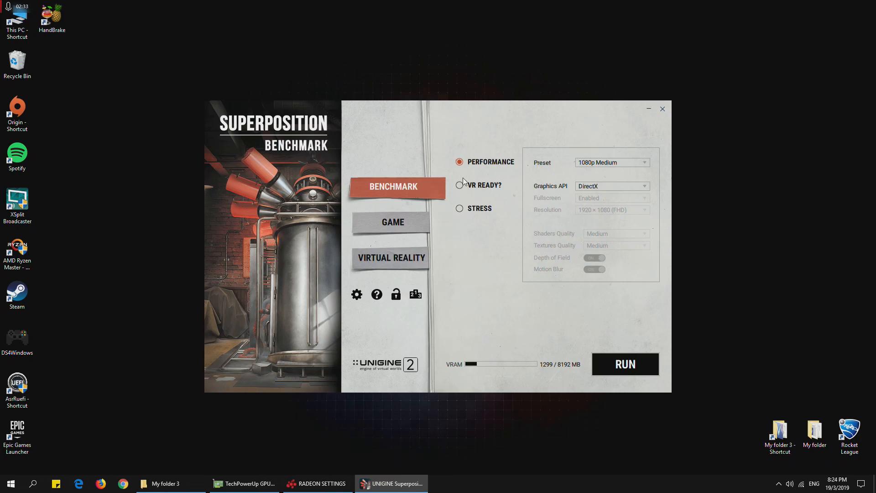
mouse_move(509, 177)
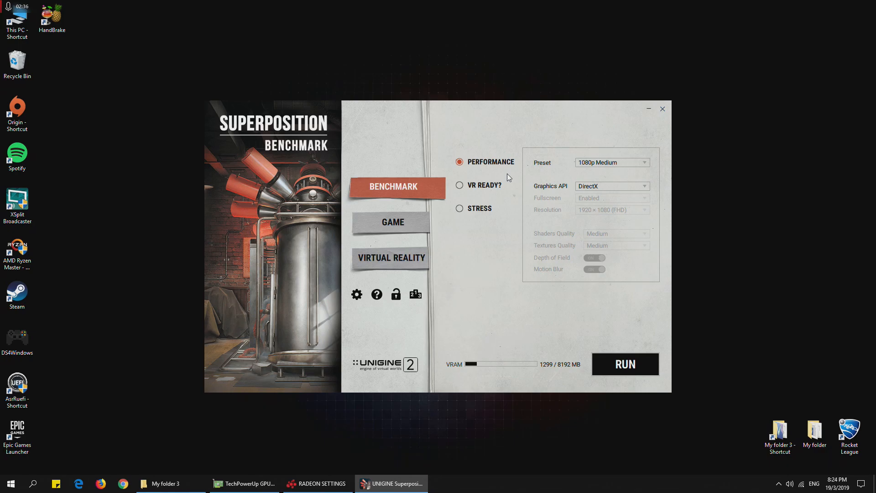
mouse_move(608, 176)
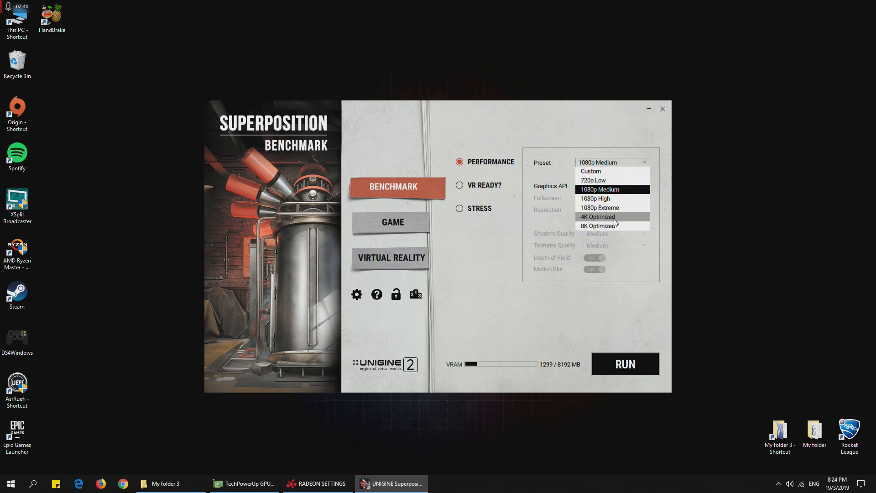
click(597, 217)
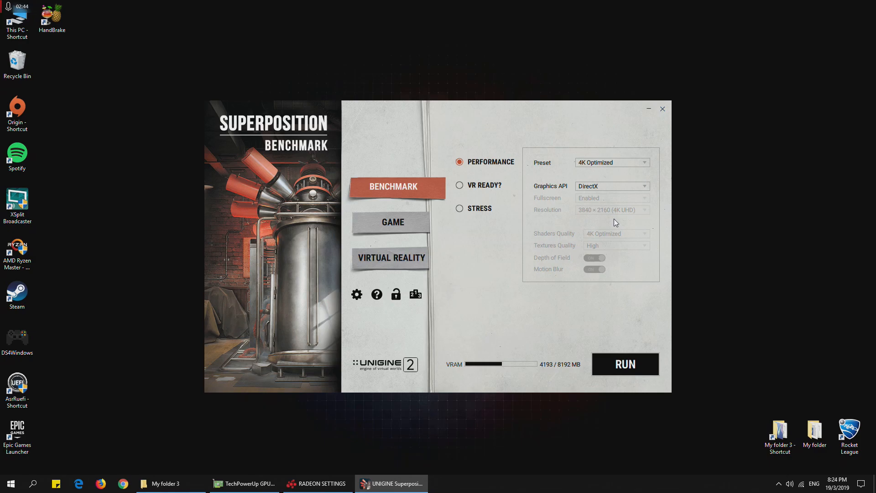
click(624, 365)
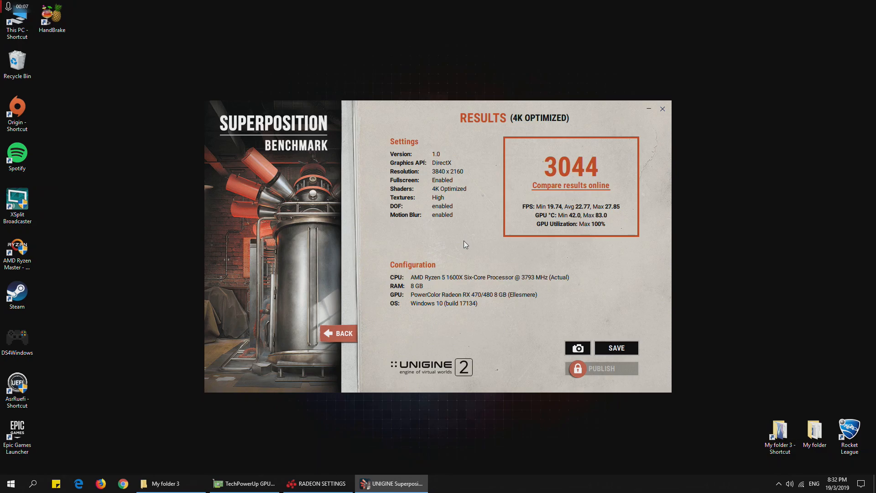
mouse_move(394, 360)
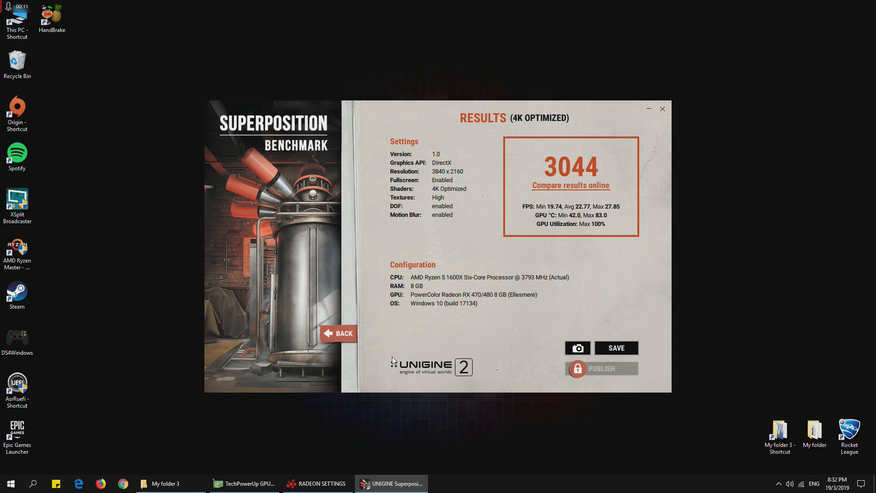
Step: Leave the 3044-score results screen and return to Radeon Settings' Global WattMan
click(321, 483)
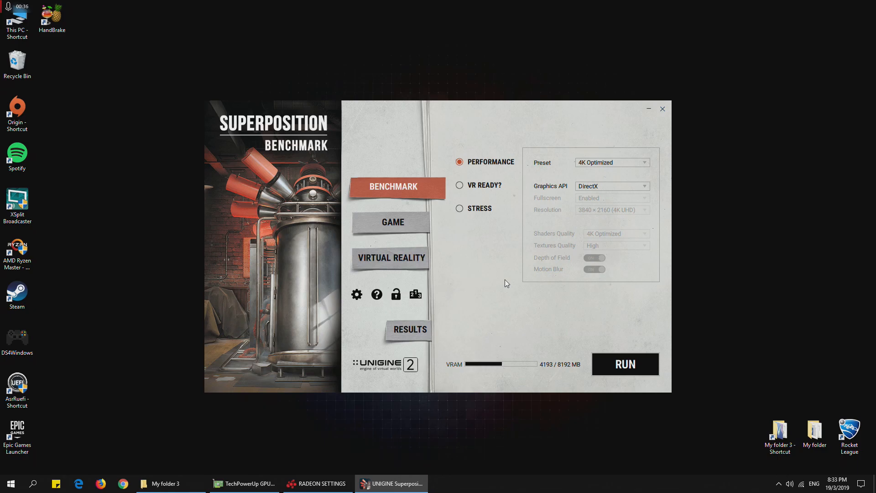
mouse_move(625, 367)
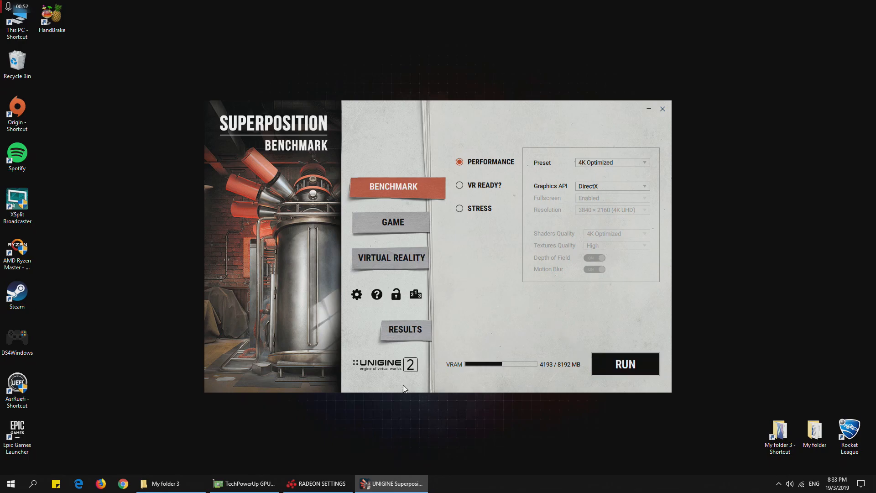
click(315, 484)
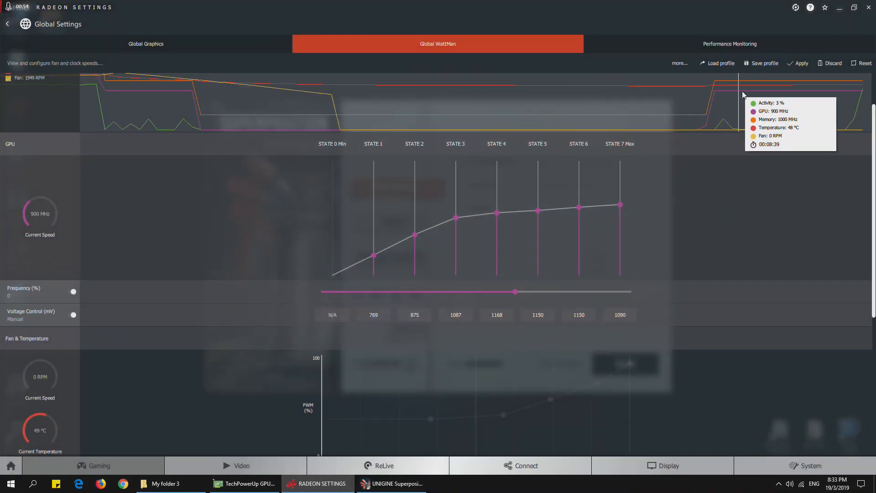
Step: Load the undervolt 1030.xml profile putting state 7 at 1030 mV, then start a profile save
click(720, 63)
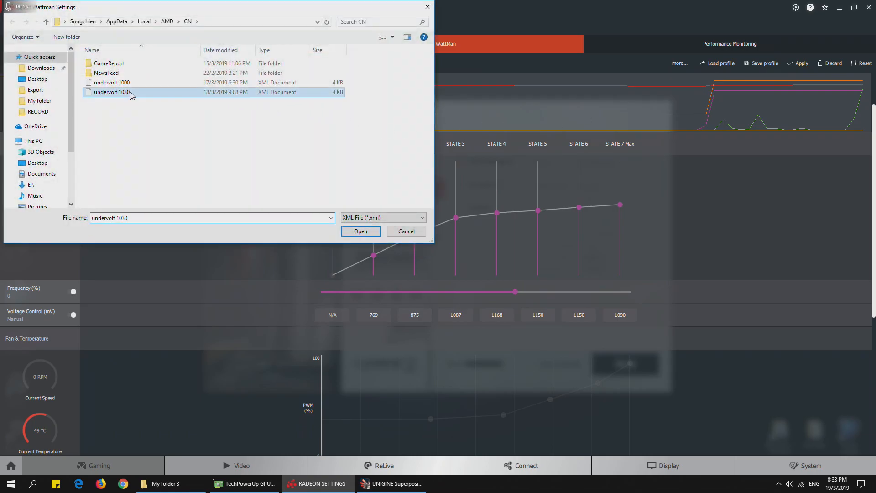
click(360, 231)
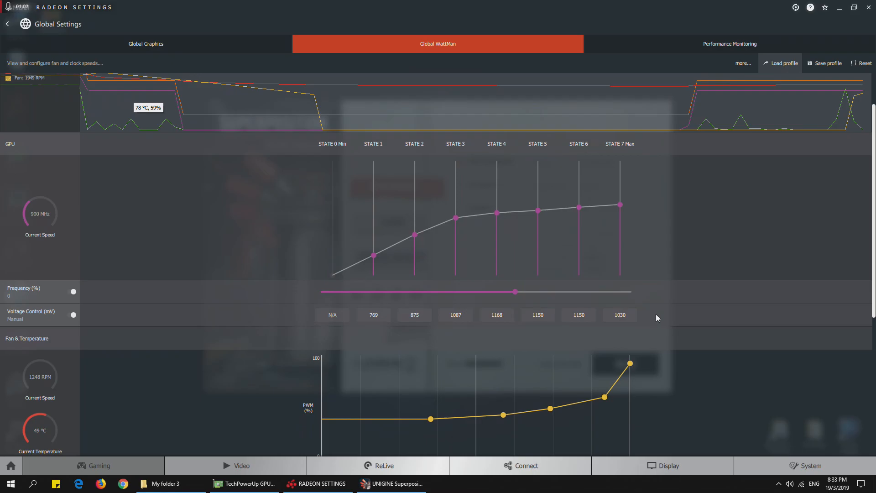
mouse_move(829, 63)
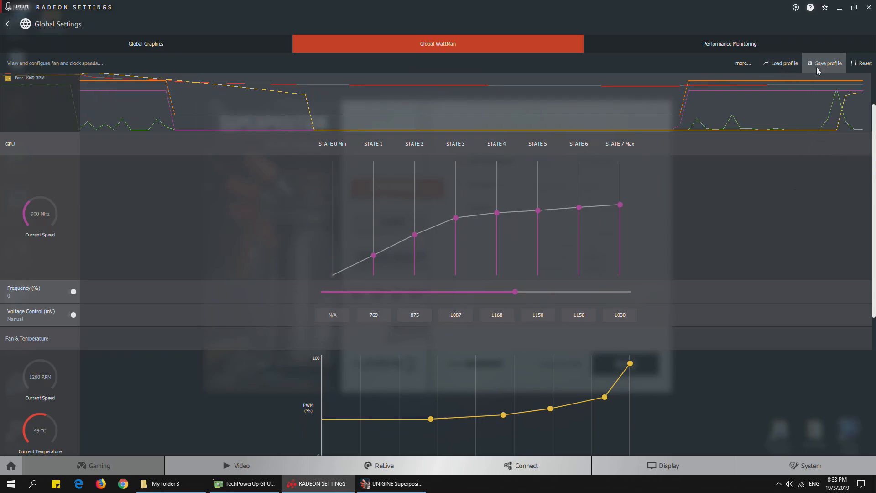
click(827, 63)
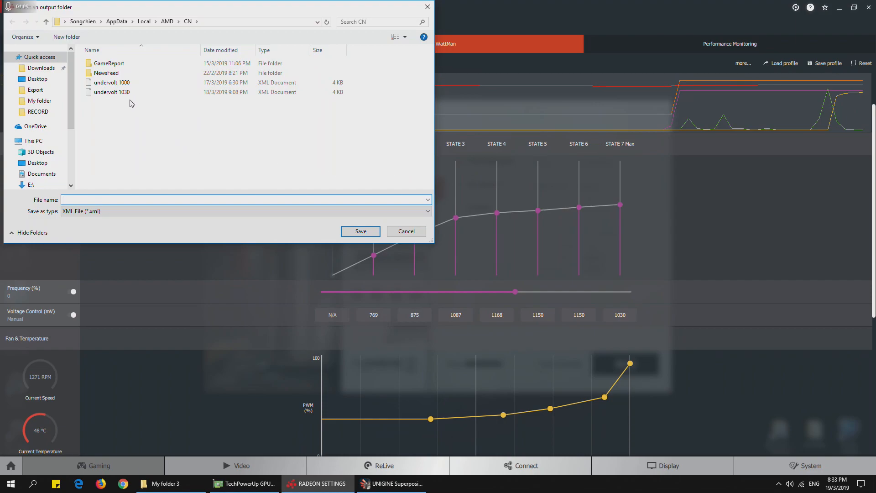
Step: Overwrite the existing undervolt 1030 profile with the current 1030 mV settings
click(360, 231)
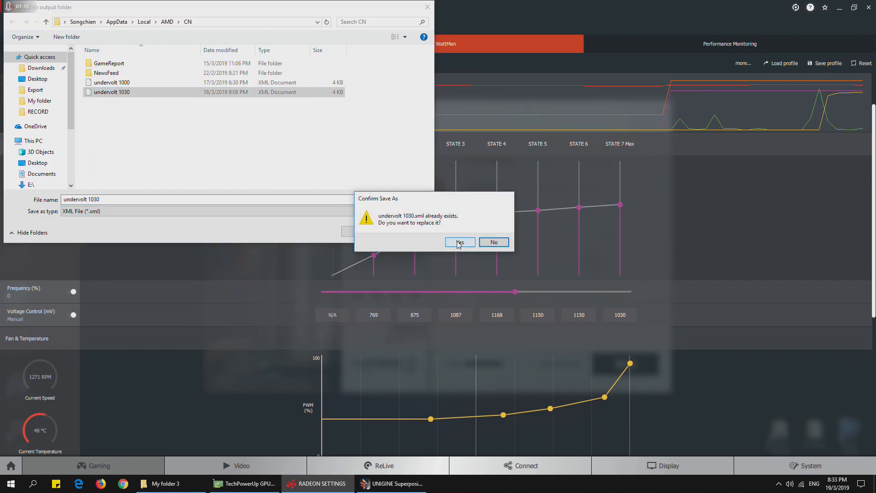
click(459, 242)
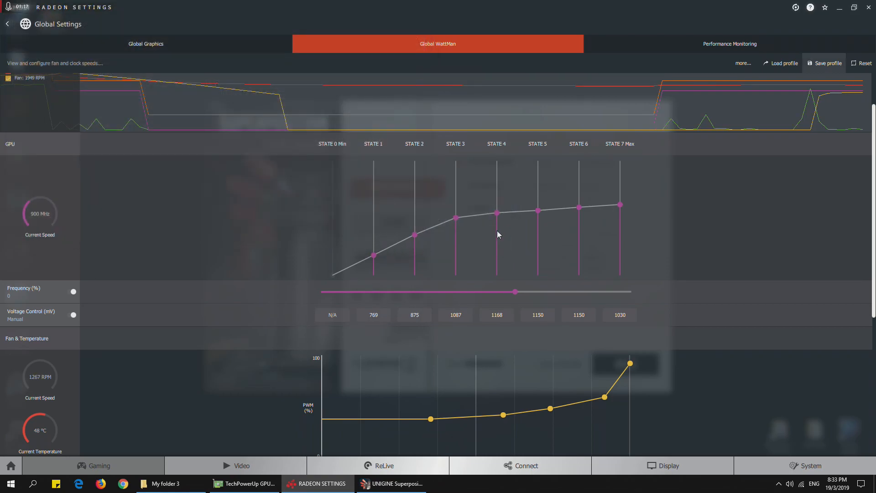
click(395, 483)
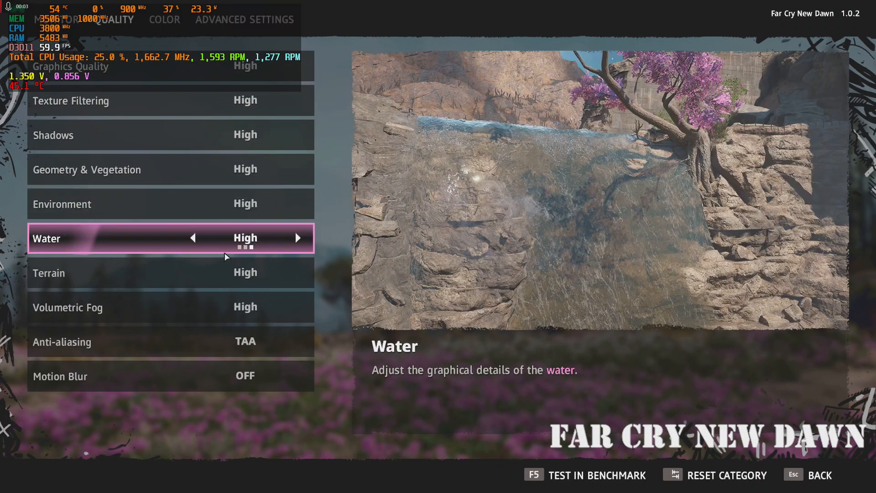
Step: Start Far Cry New Dawn's built-in benchmark from the Quality settings with F5
key(f5)
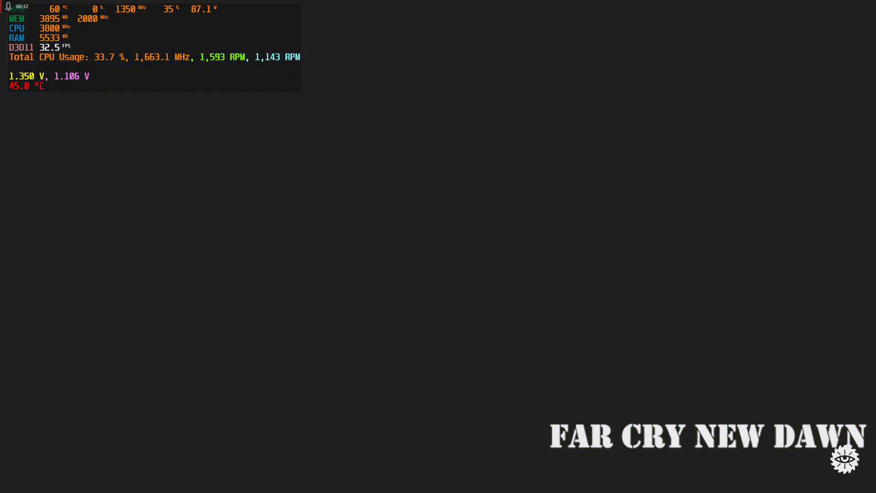